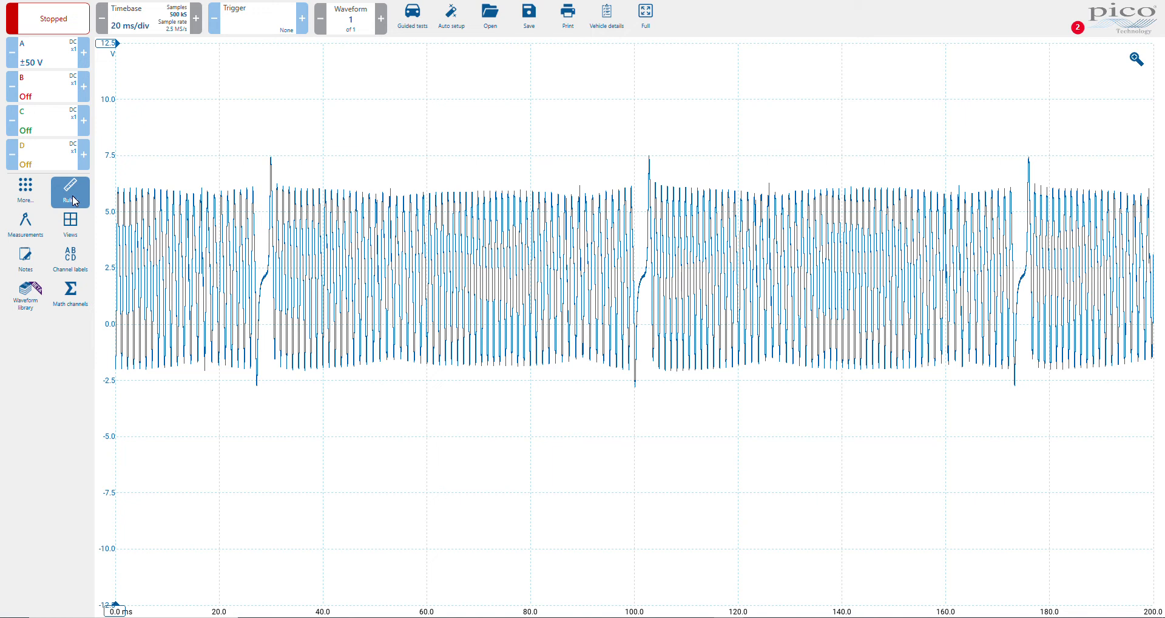
# - Open the Rulers panel from the left toolbar beside the captured channel A waveform
pyautogui.click(69, 190)
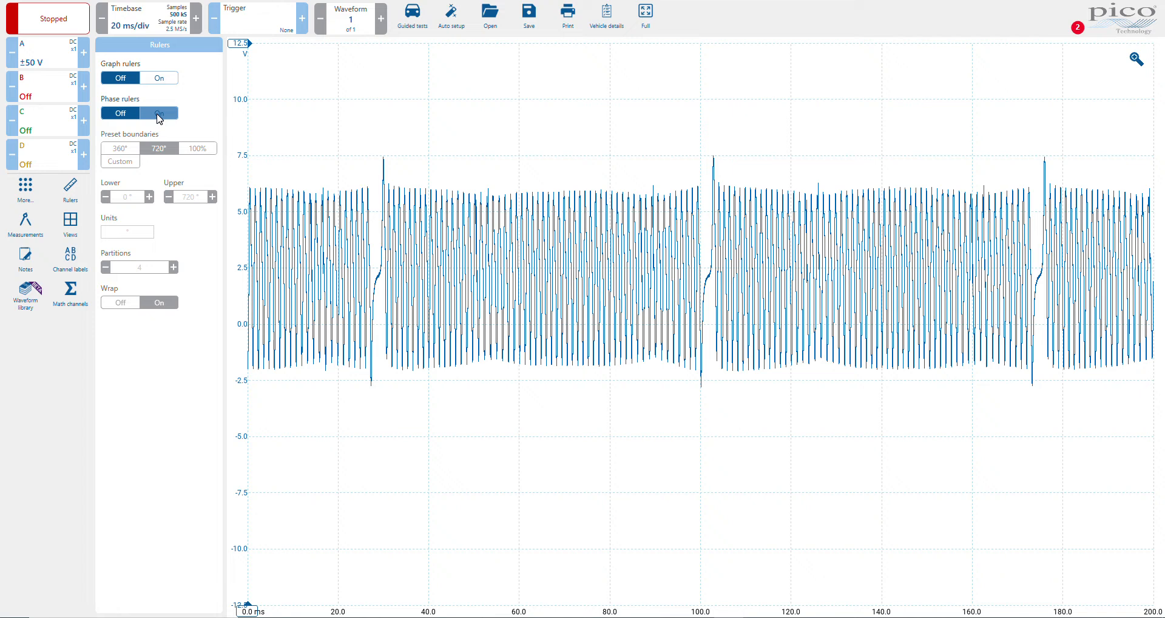
# - Switch phase rulers on, keeping the 720° preset with 4 partitions
pyautogui.click(159, 113)
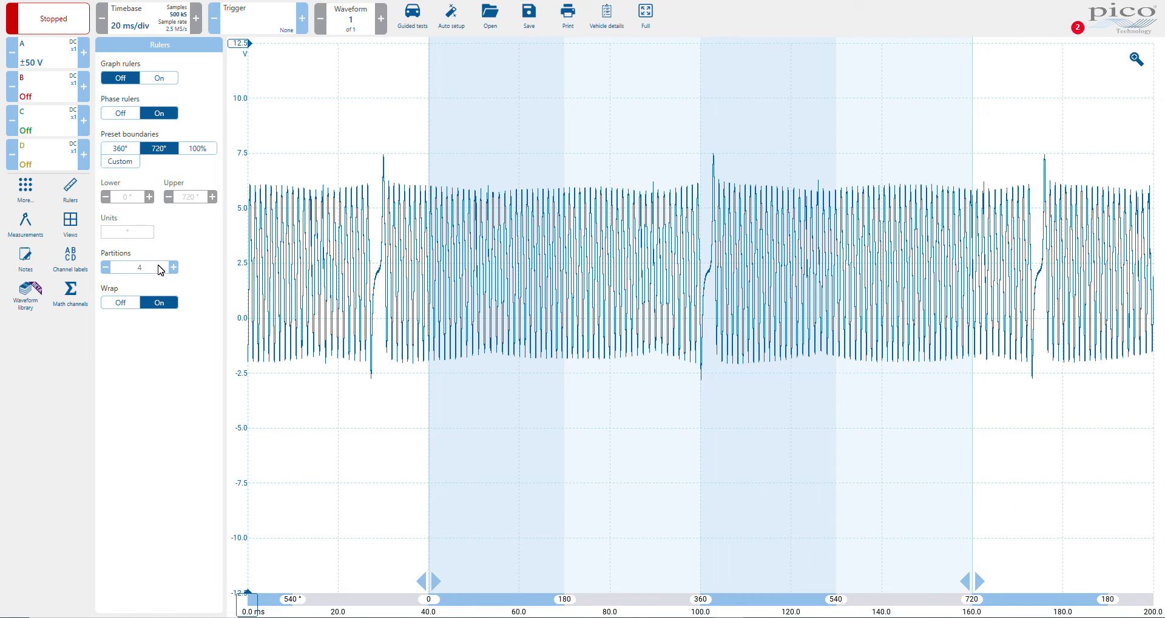
pyautogui.moveTo(138, 341)
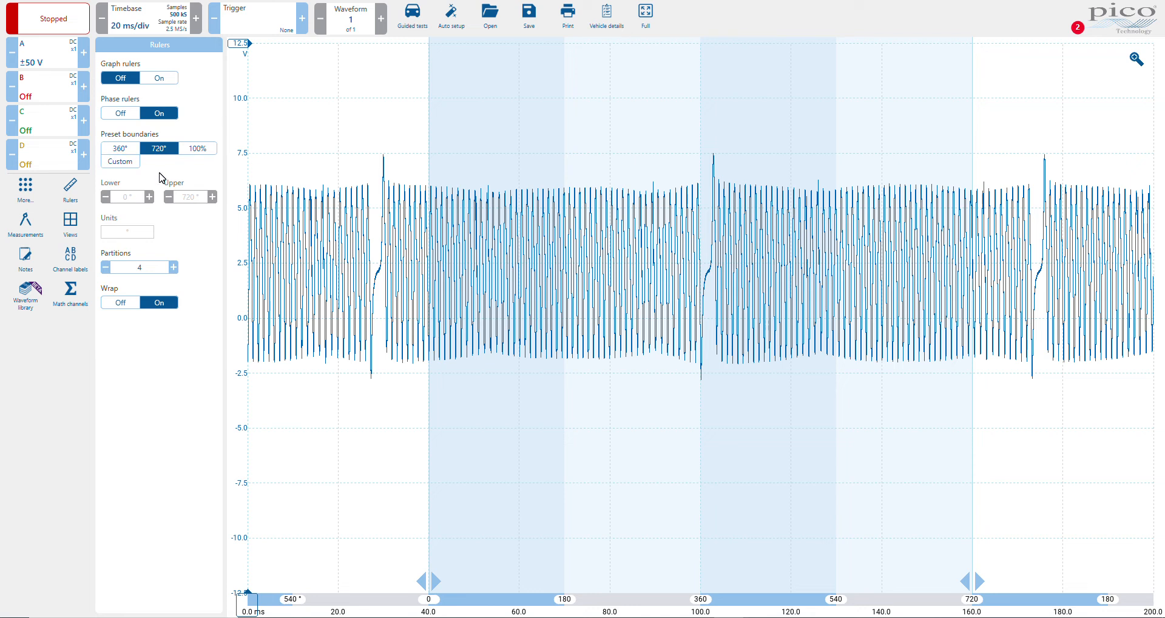
pyautogui.moveTo(158, 172)
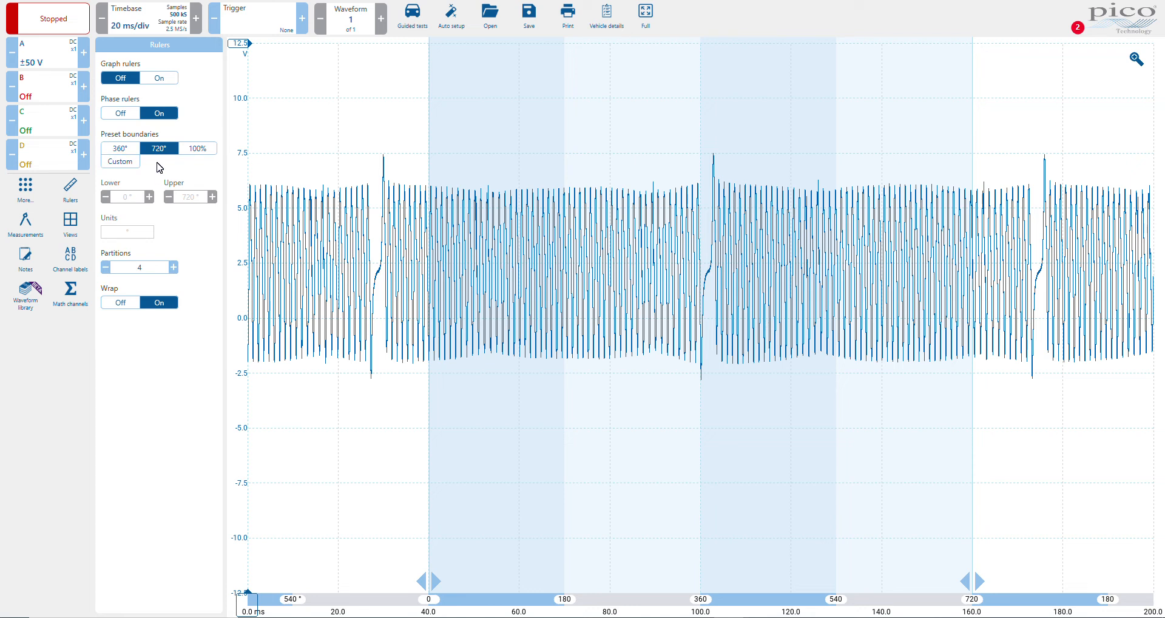
pyautogui.moveTo(155, 170)
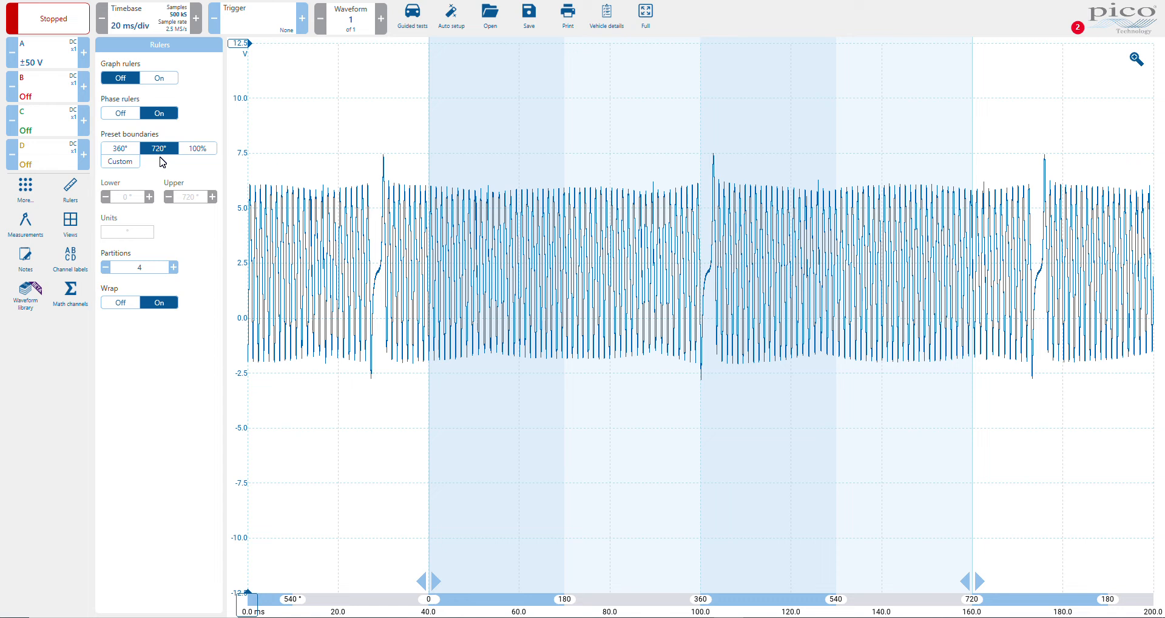
pyautogui.moveTo(181, 258)
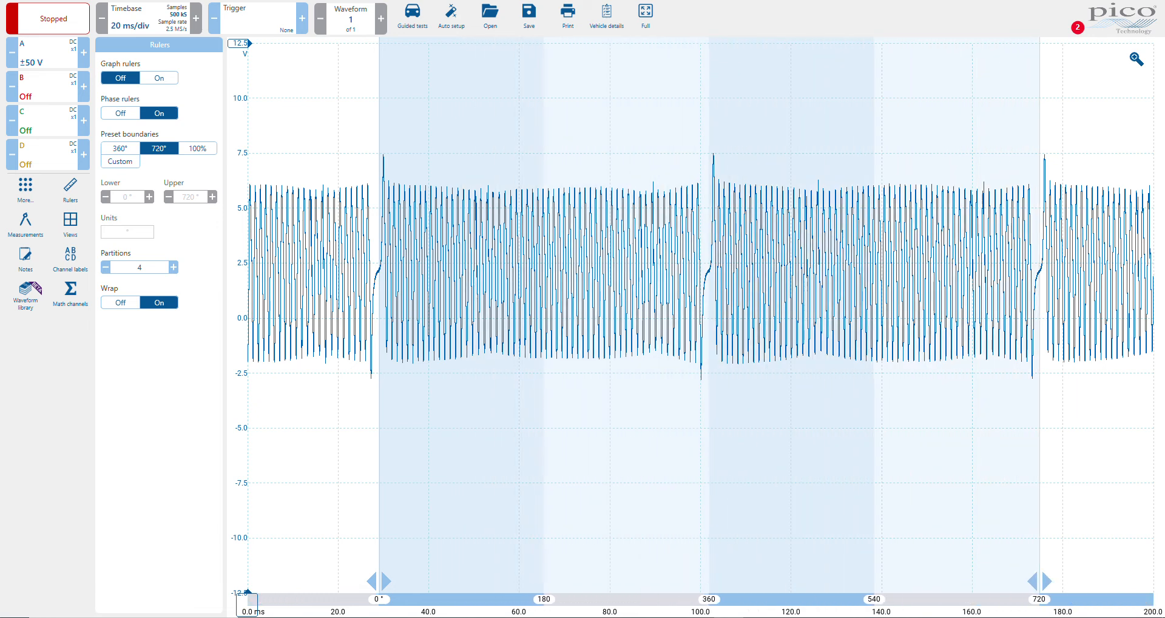
pyautogui.moveTo(921, 597)
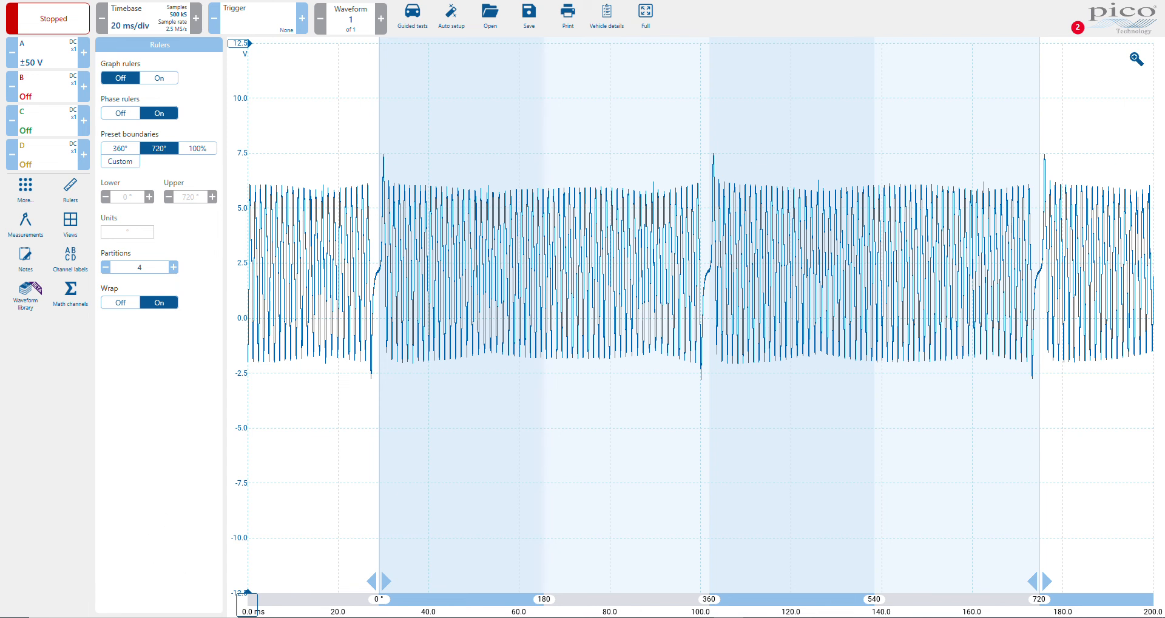
pyautogui.moveTo(152, 512)
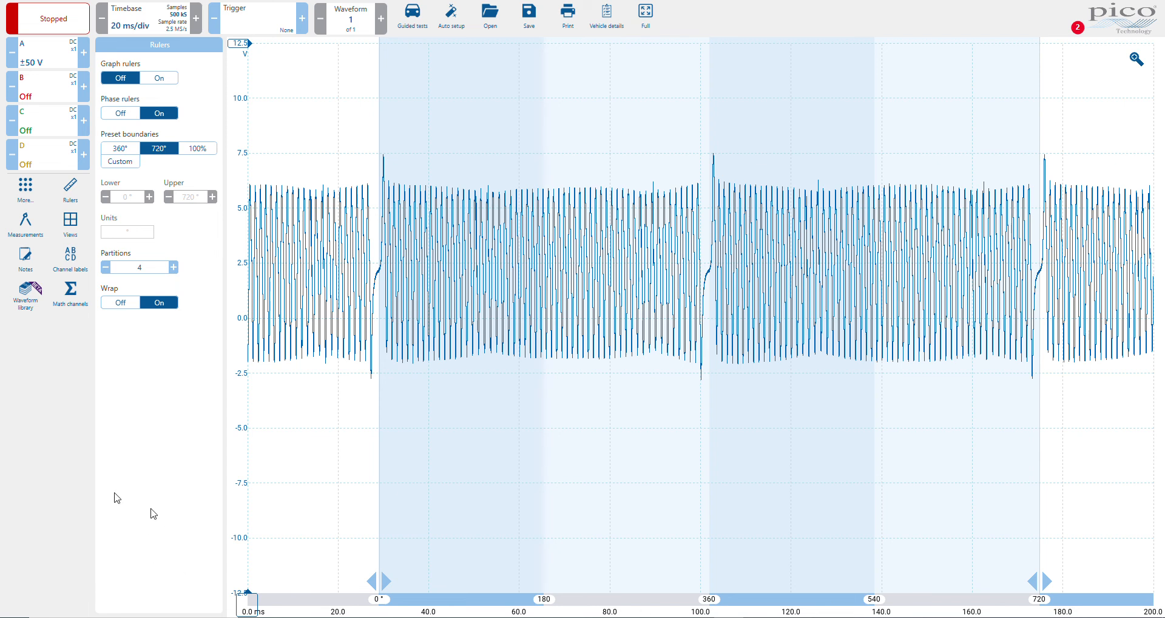
pyautogui.moveTo(65, 489)
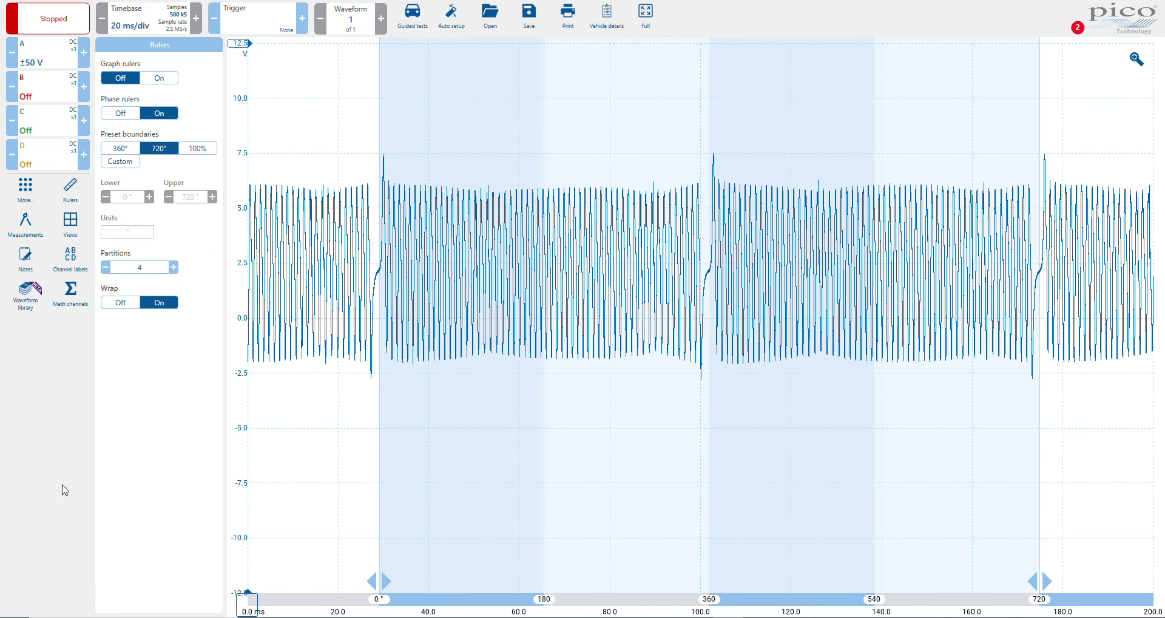